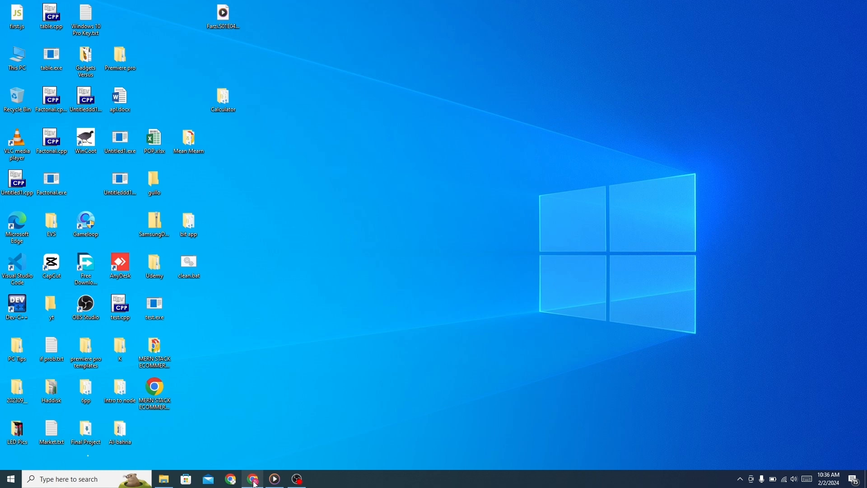
Step: Search Google in Chrome for rainmeter and land on the official rainmeter.net homepage
click(253, 478)
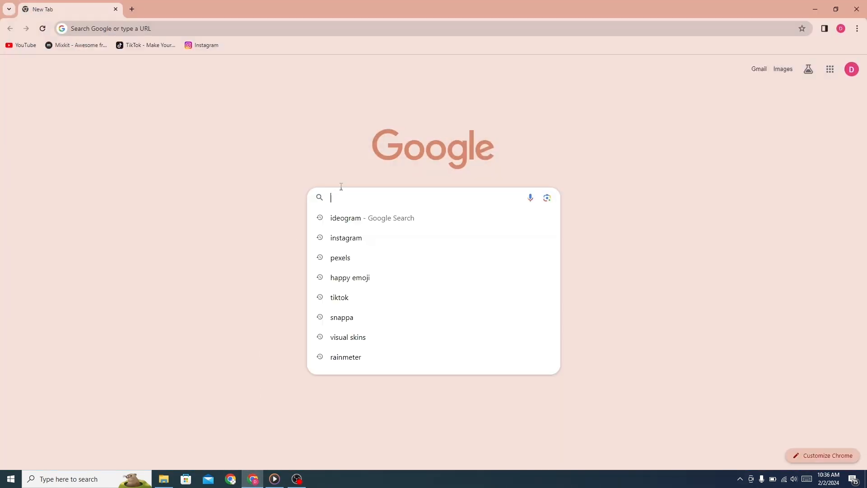
text(ra)
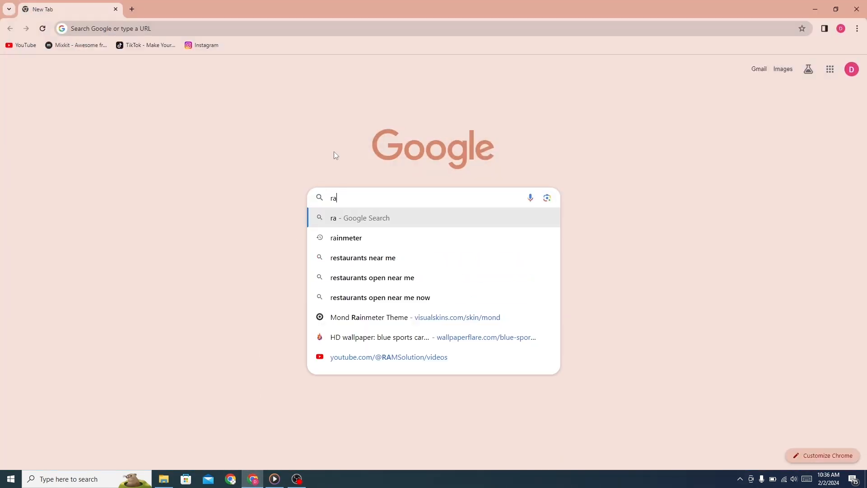
text(inmeter)
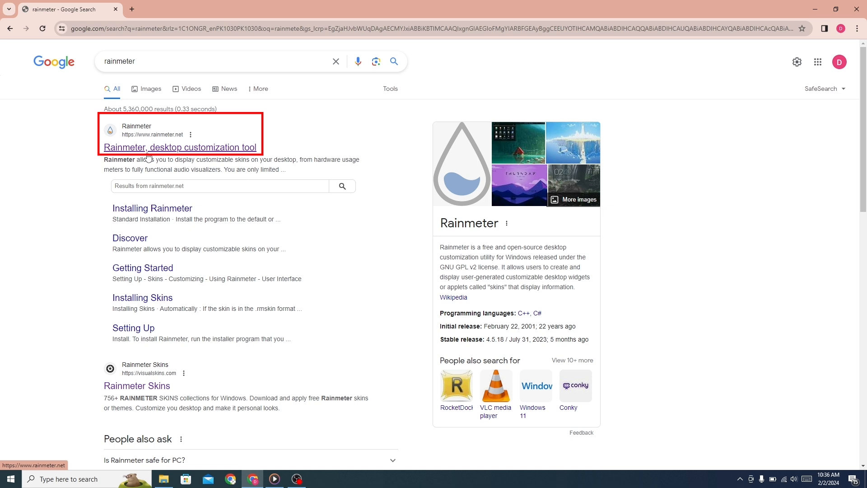
mouse_move(173, 154)
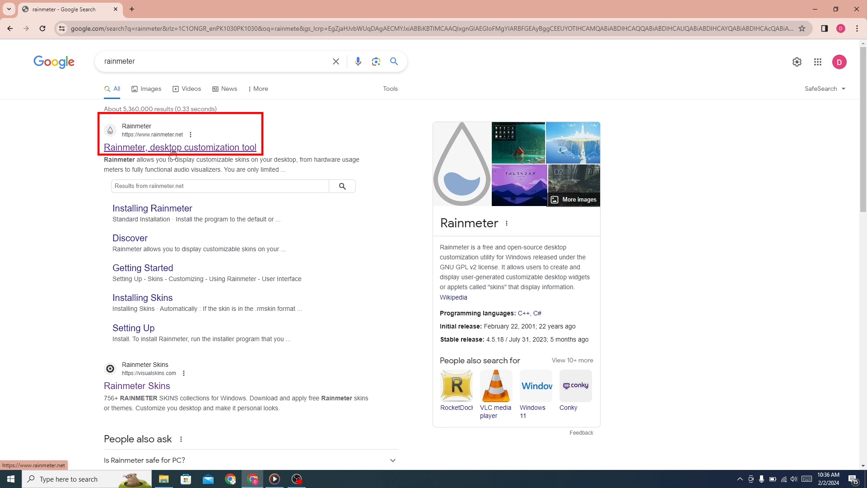
click(180, 147)
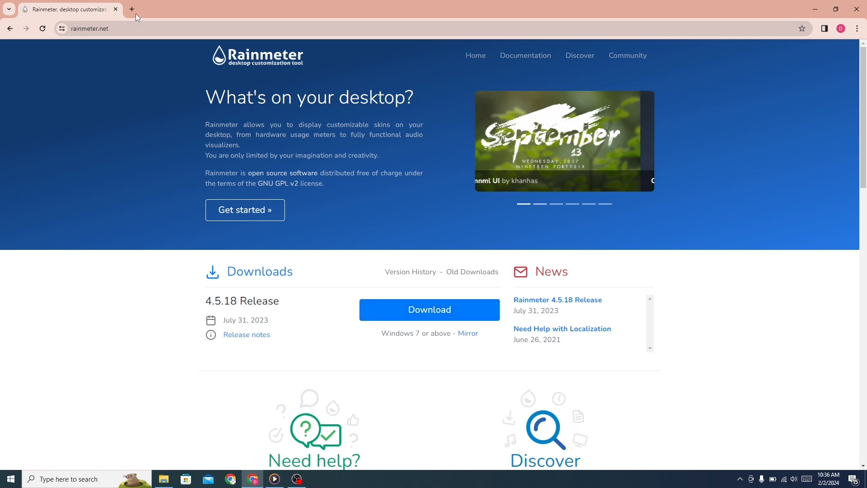
Step: In a new tab, search for vstheme and open the VSThemes.org site from the results
click(132, 9)
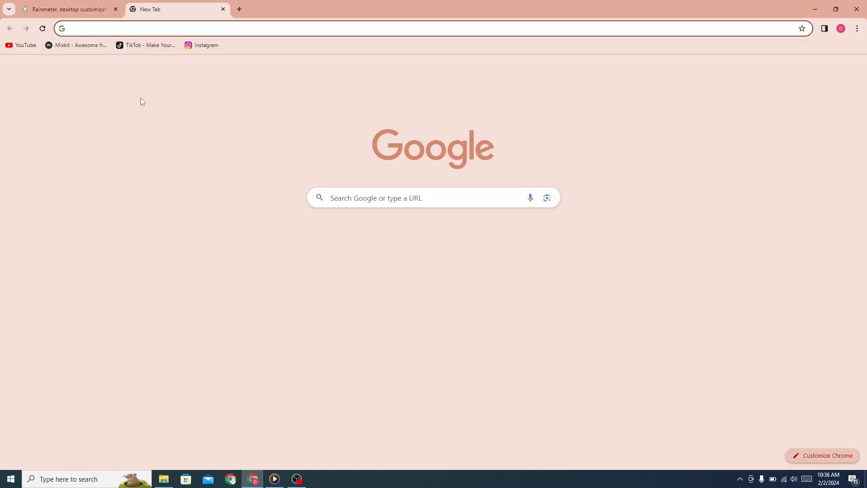
click(431, 198)
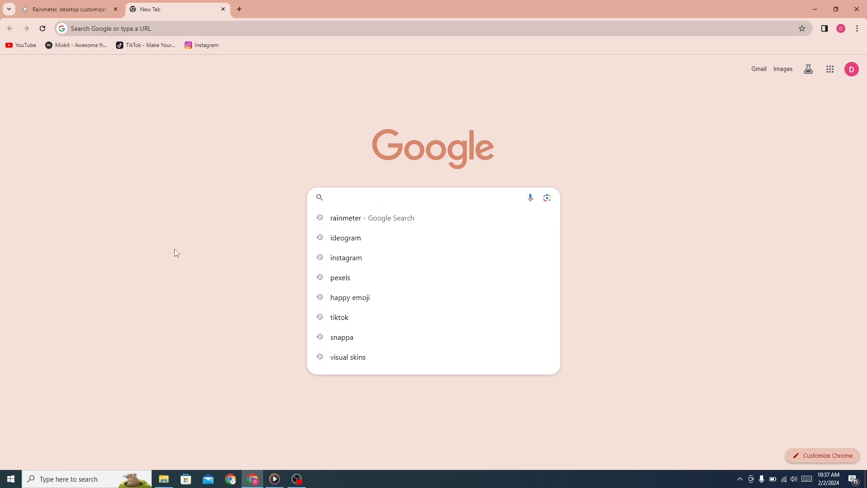
text(vs)
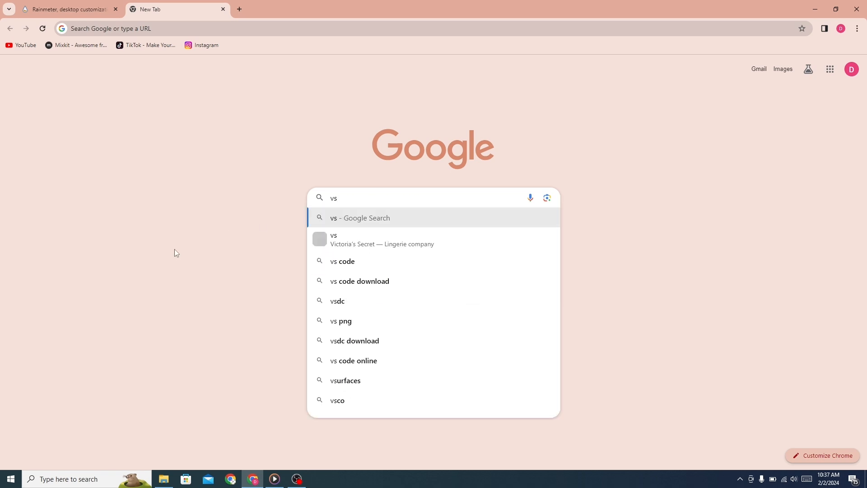
text(theme)
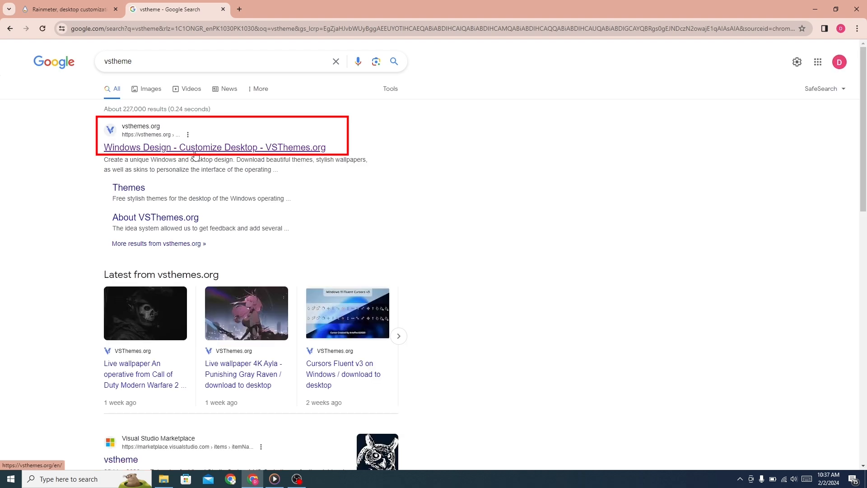
click(215, 148)
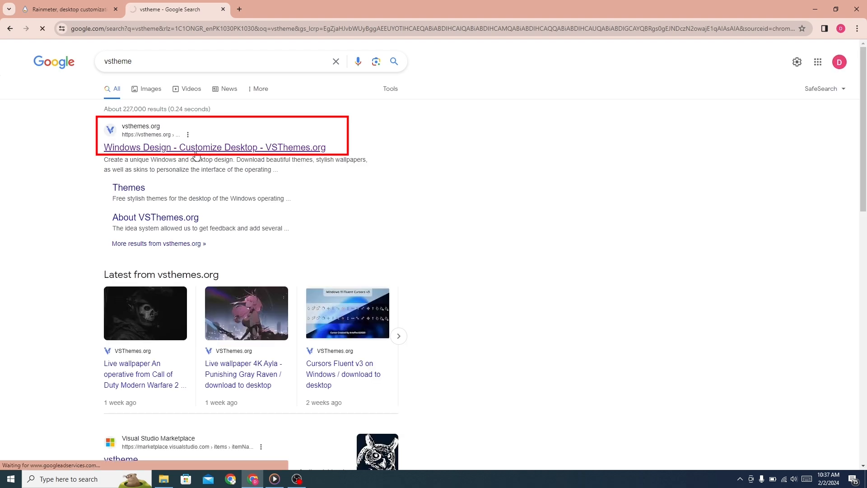
Step: Search VSThemes for white neon and reach the WhiteNeon2 skin page's download section
click(214, 148)
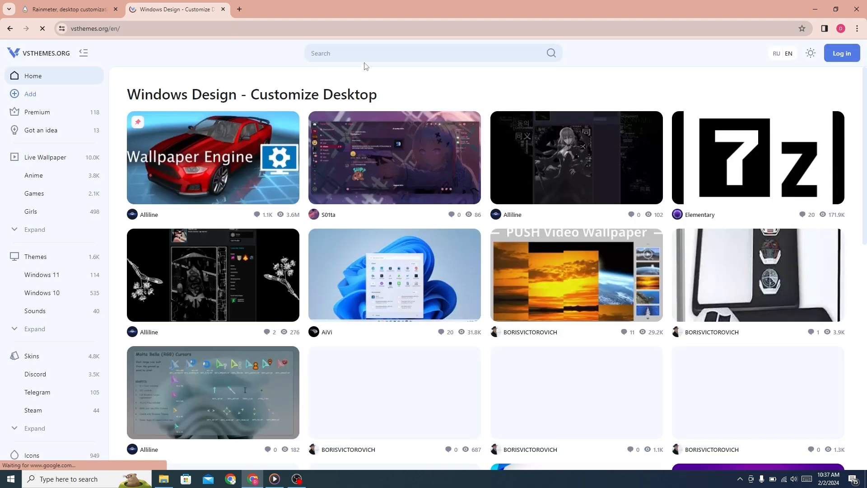
scroll(down, 3)
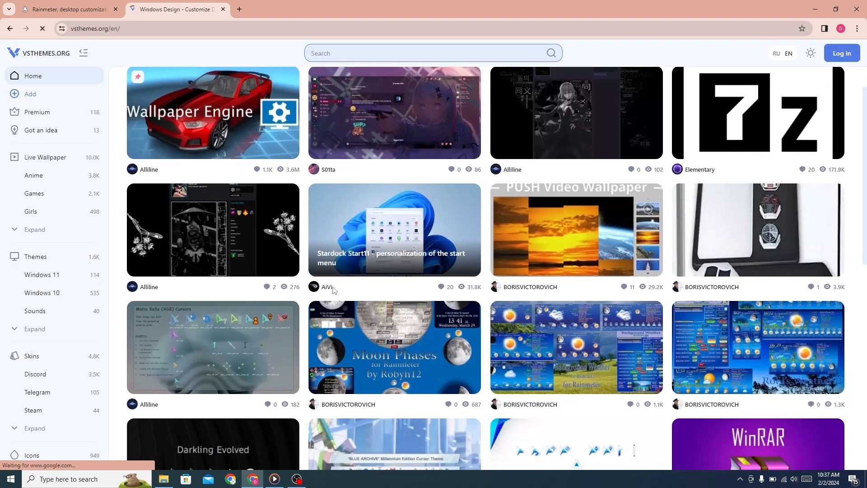
scroll(down, 3)
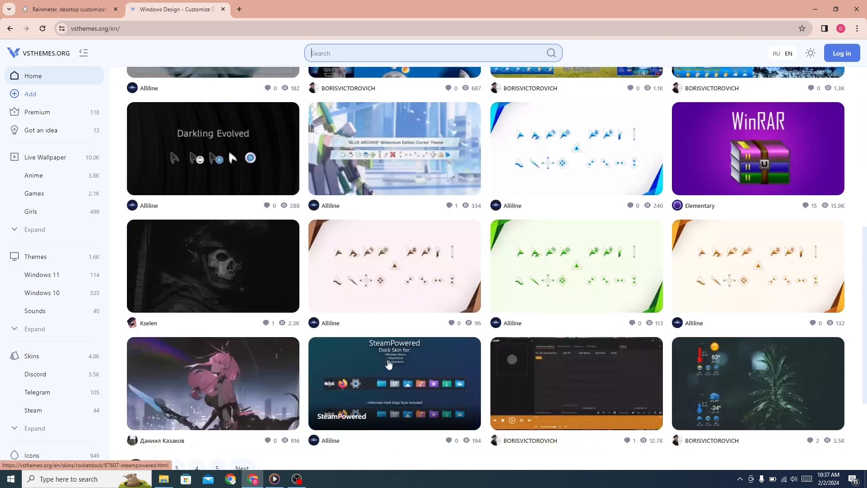
scroll(up, 3)
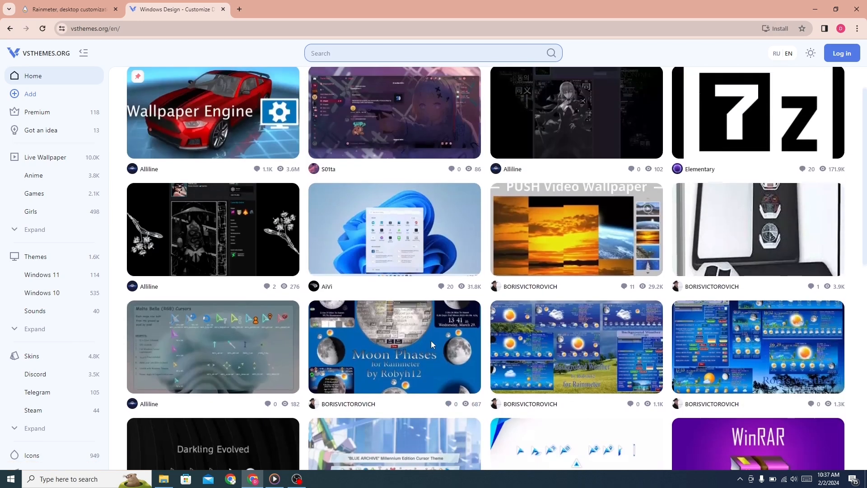
scroll(up, 3)
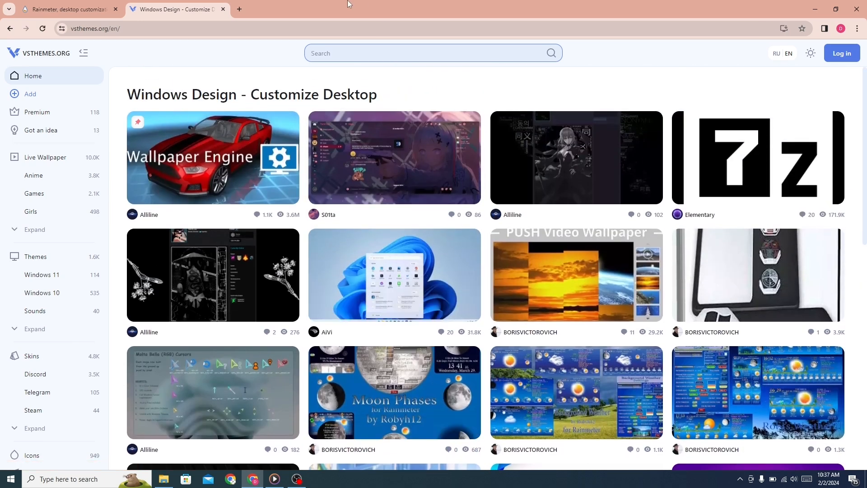
text(white)
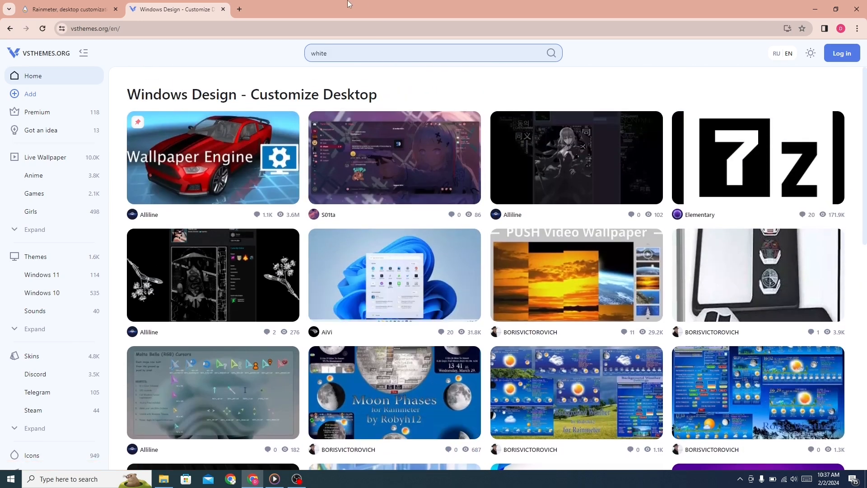
text(neon2)
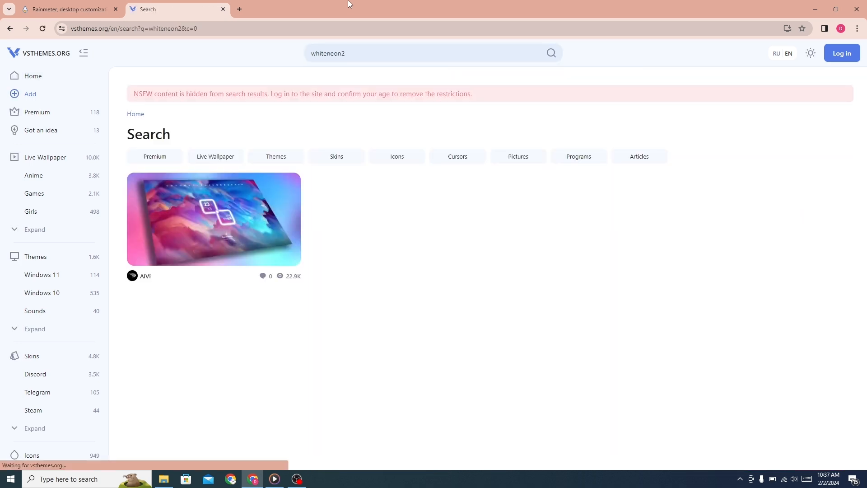
mouse_move(144, 227)
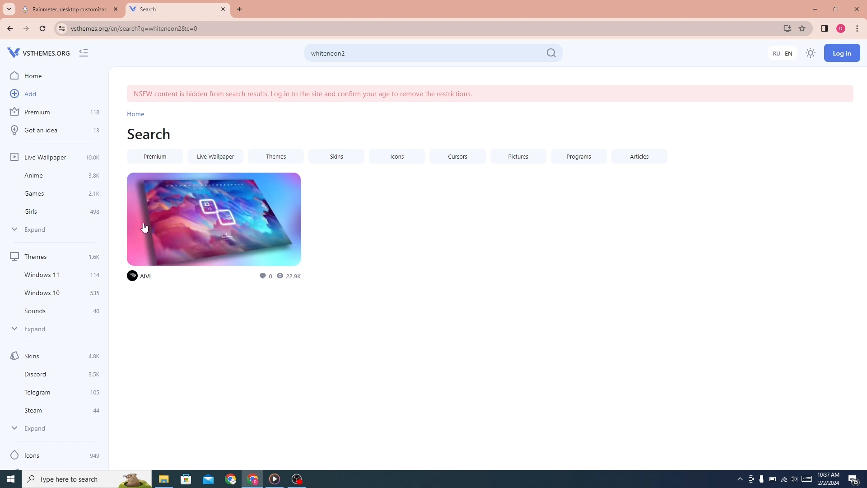
mouse_move(228, 224)
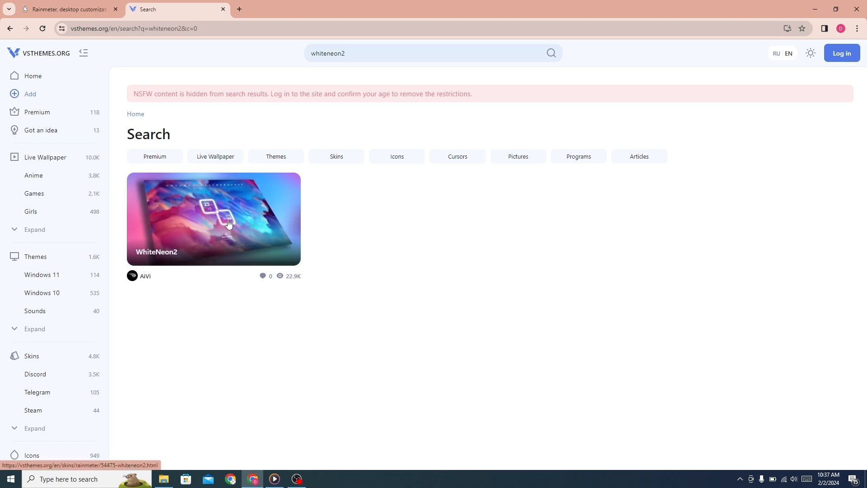
click(213, 219)
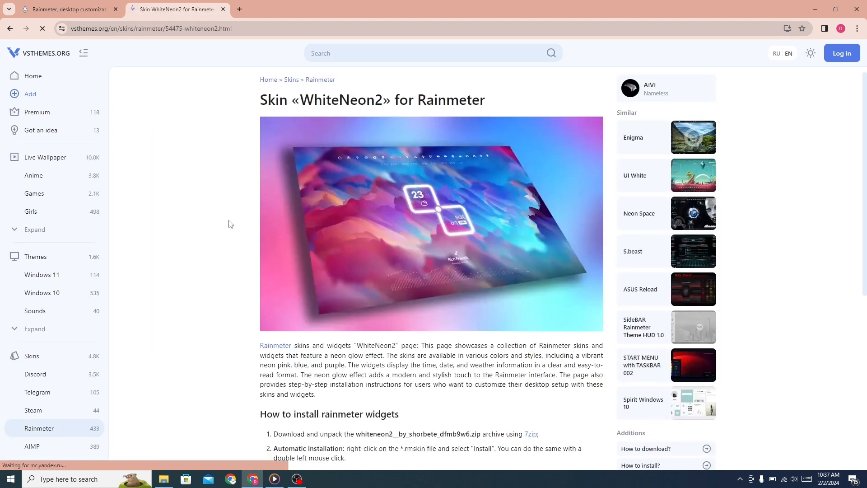
scroll(down, 3)
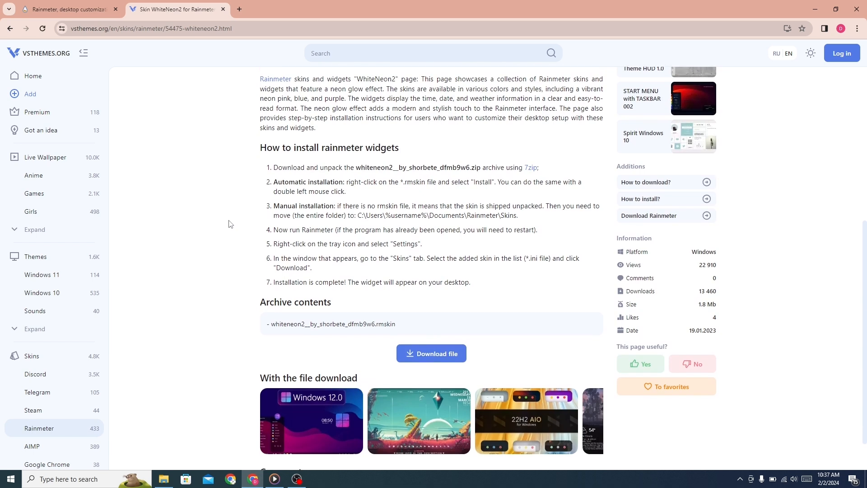
scroll(down, 3)
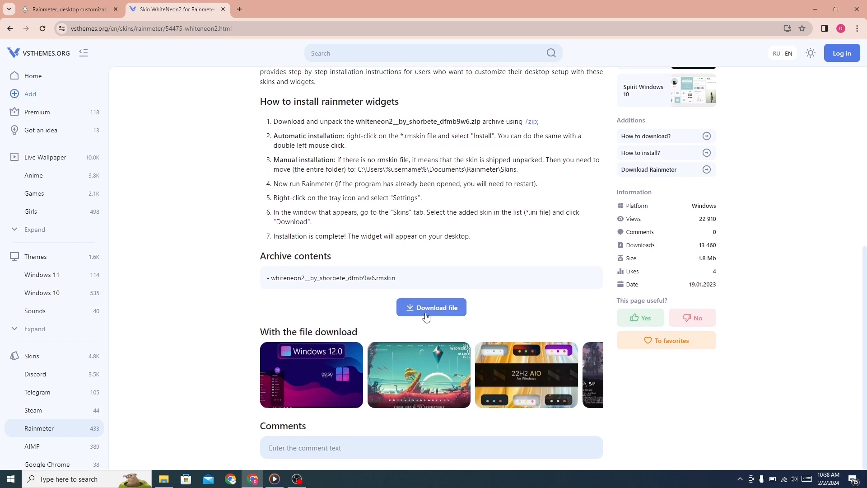
mouse_move(256, 59)
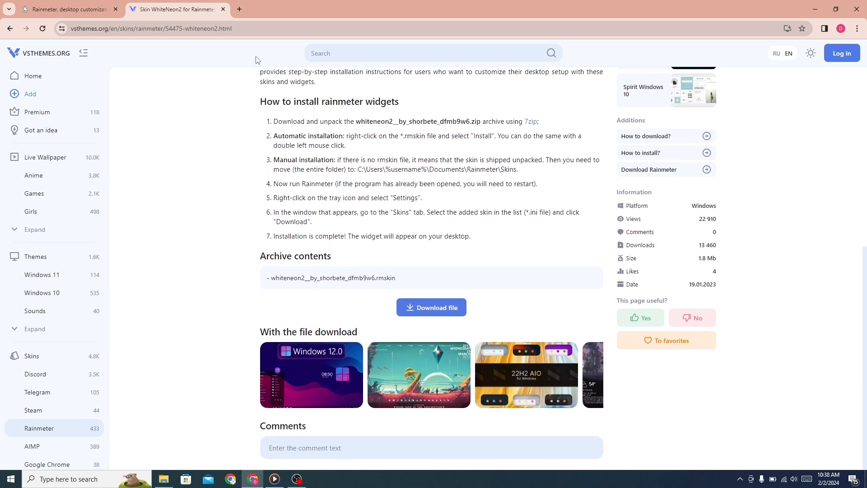
Step: In a new tab, search for visual skins and browse the VisualSkins Rainmeter themes site
click(239, 9)
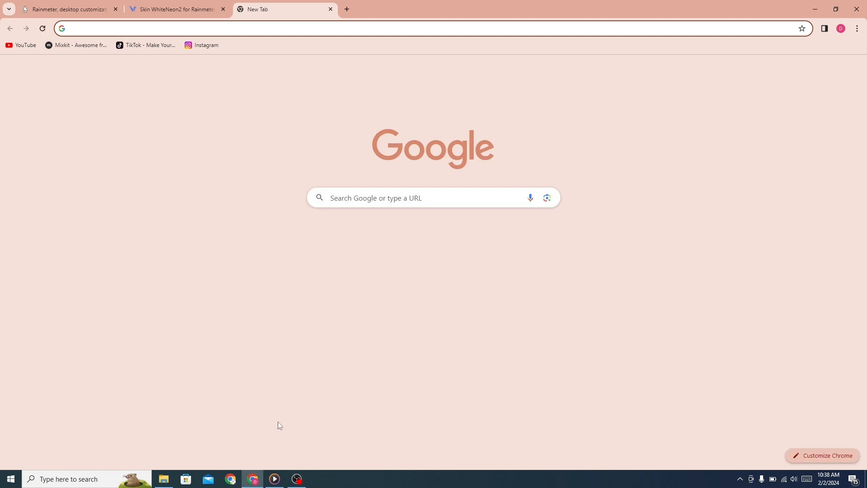
click(432, 198)
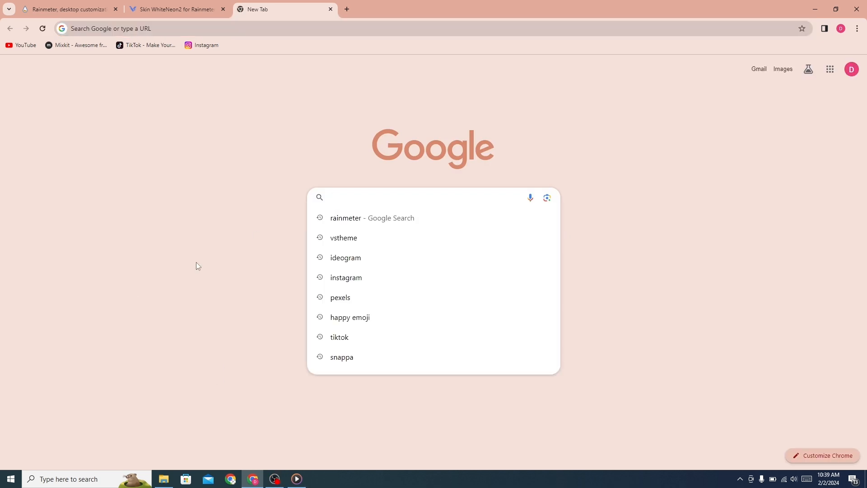
text(visual)
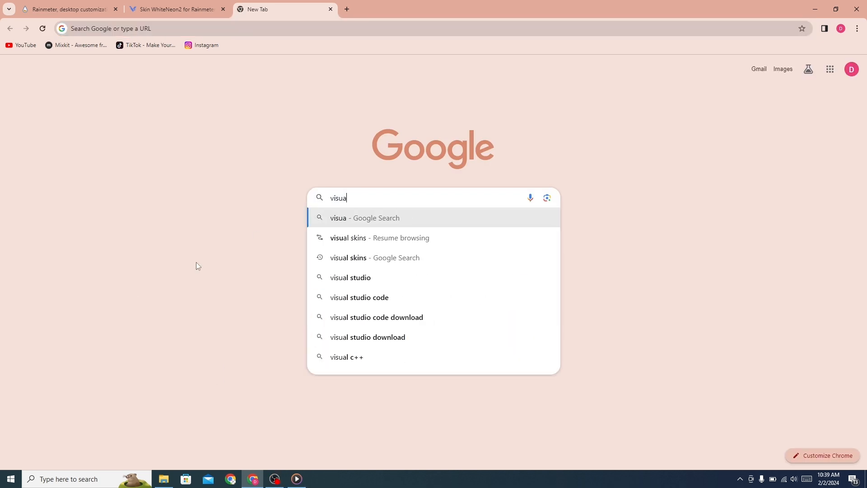
text(l)
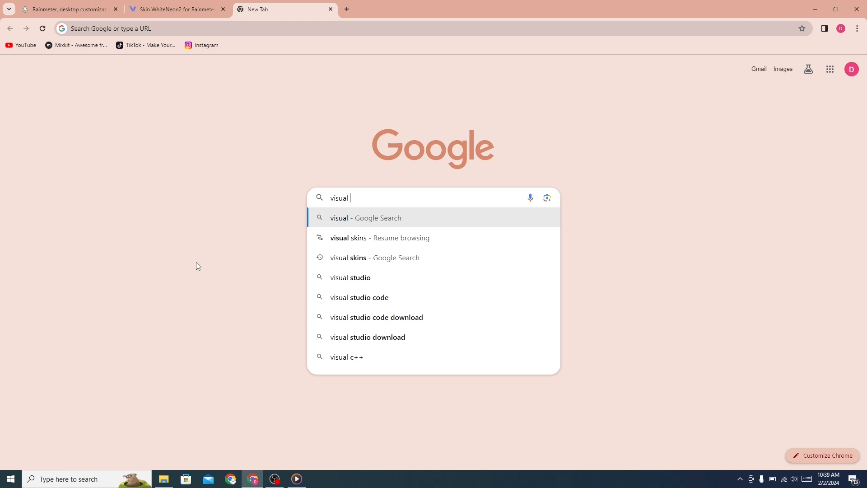
text(skins)
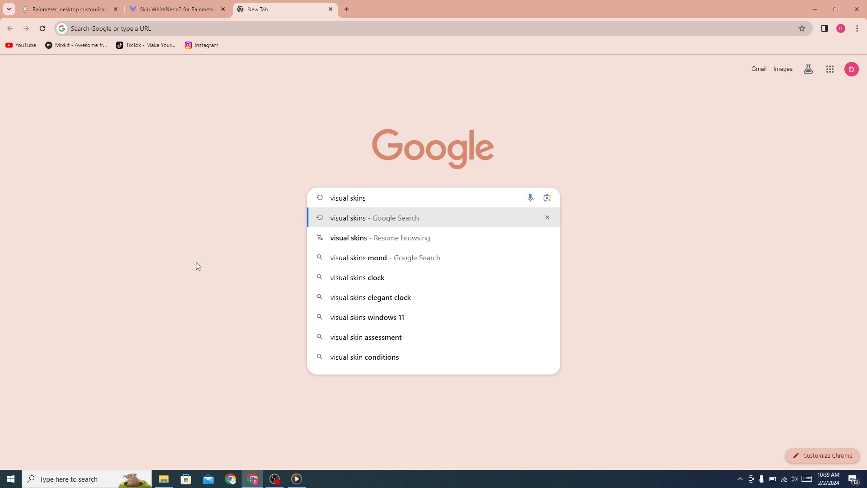
key(Return)
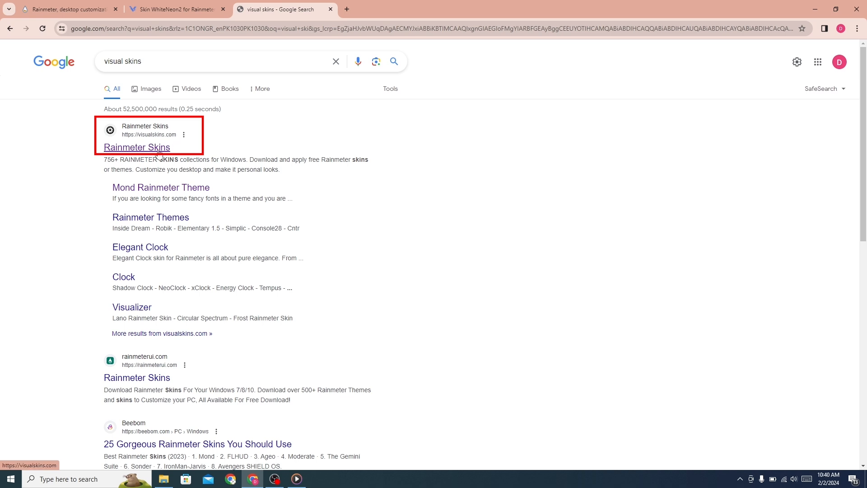
click(137, 147)
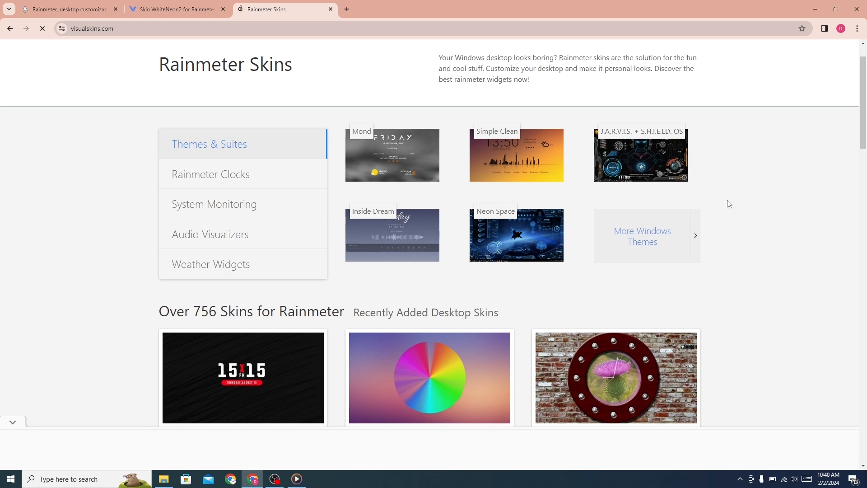
scroll(down, 3)
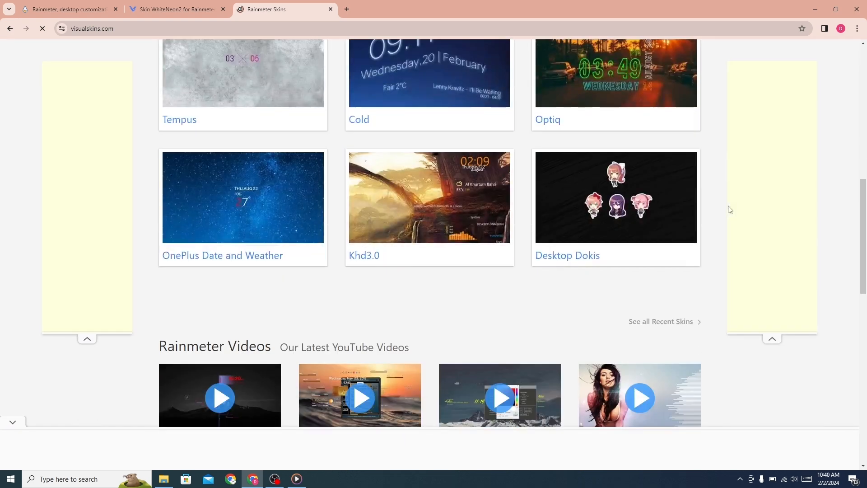
scroll(up, 3)
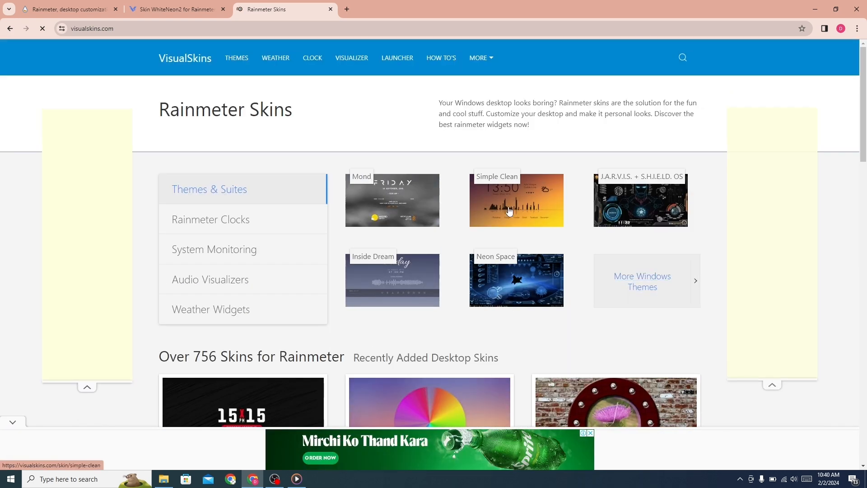
mouse_move(393, 208)
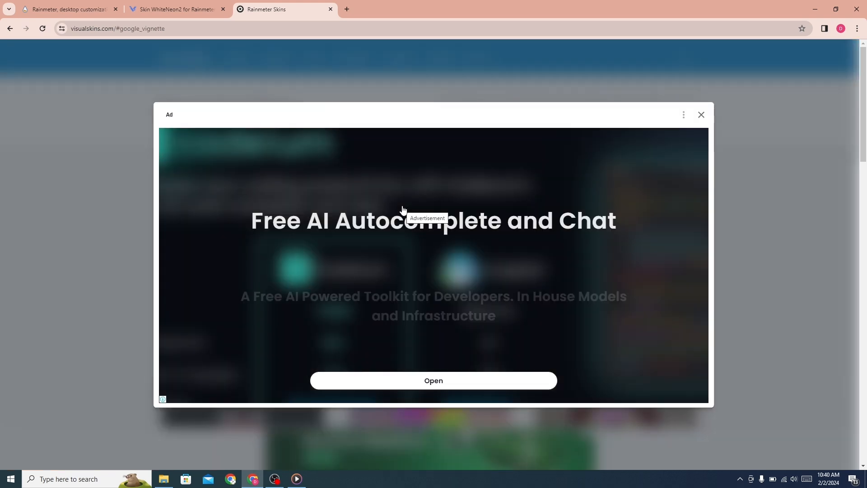
click(701, 115)
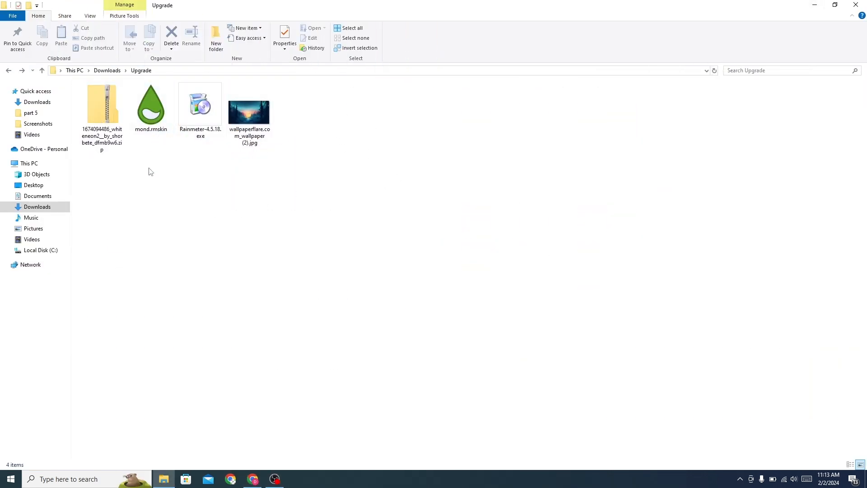
Step: Extract the WhiteNeon2 zip to its suggested folder and install the WhiteNeon2 .rmskin
right_click(102, 107)
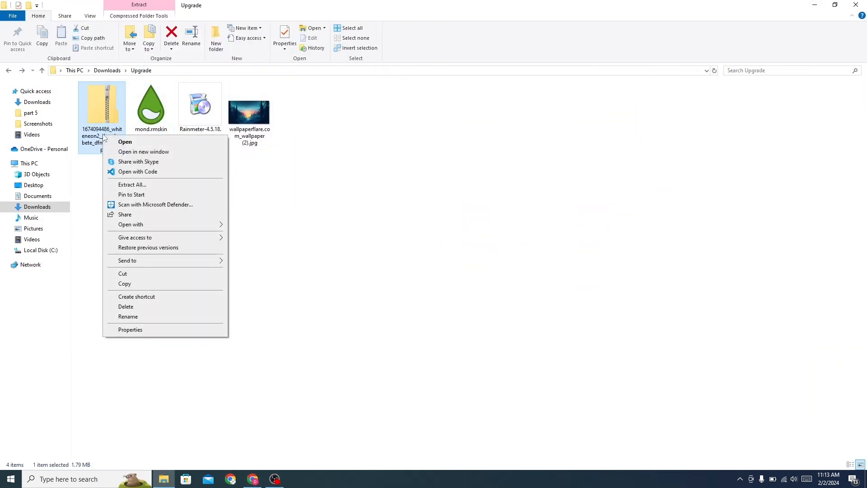
click(132, 184)
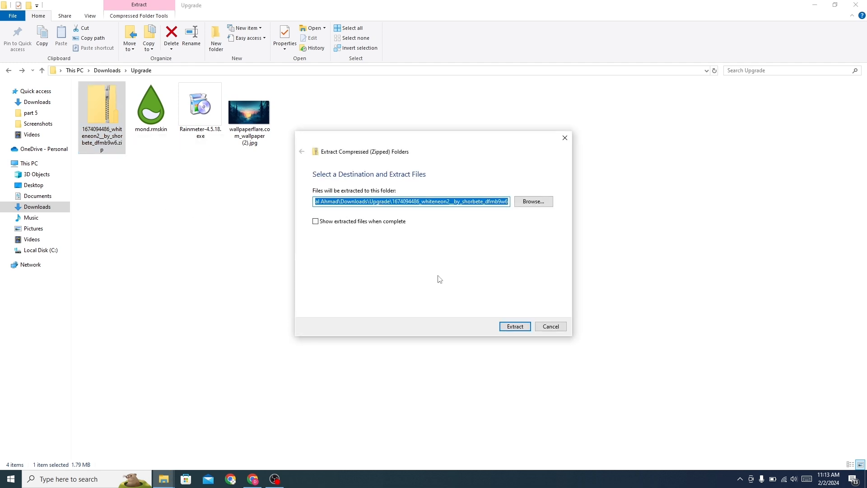
click(514, 326)
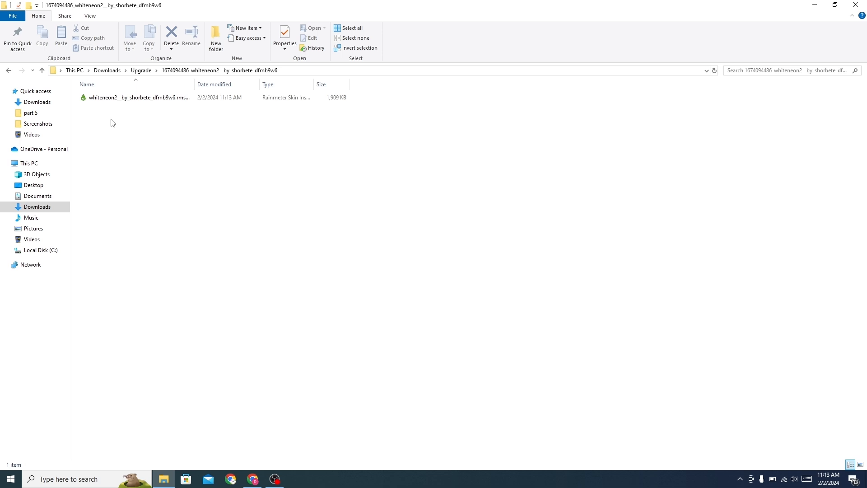
double_click(138, 97)
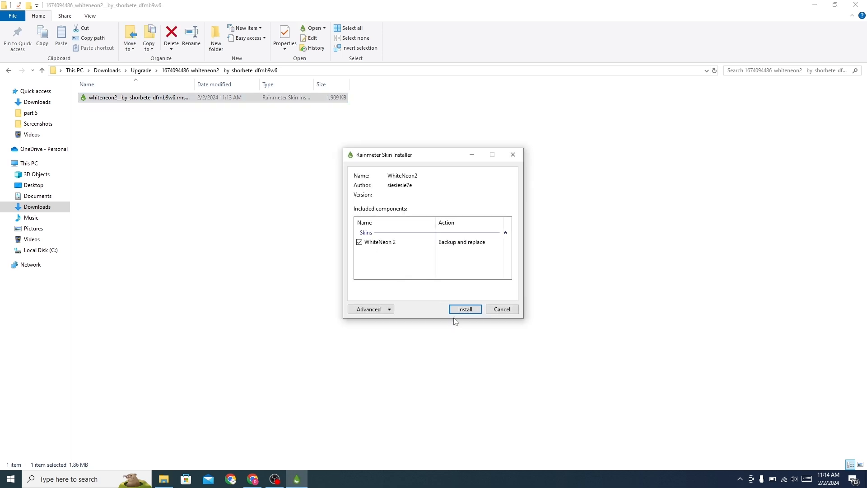
click(465, 309)
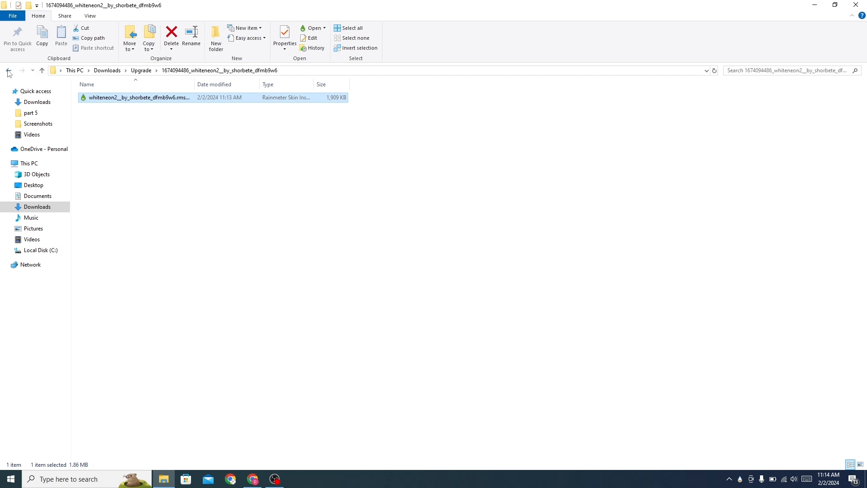
Step: Back in the Upgrade folder, run mond.rmskin and dismiss its skin installer
click(8, 71)
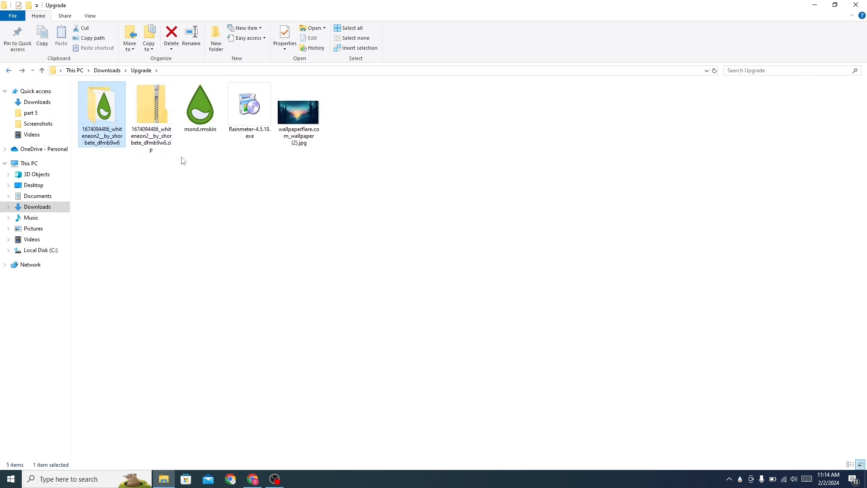
click(200, 107)
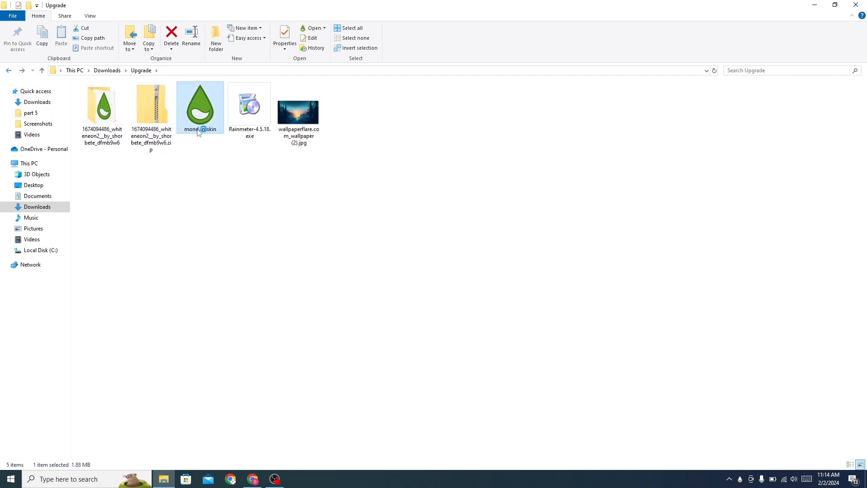
double_click(200, 105)
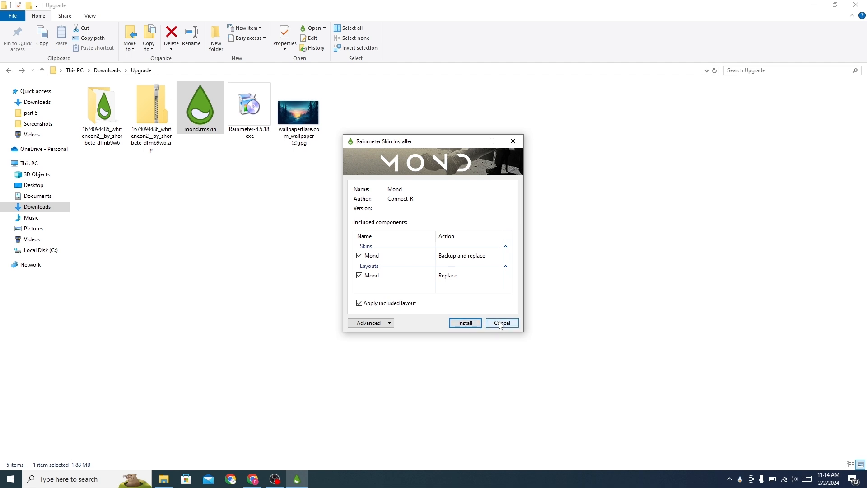
click(500, 323)
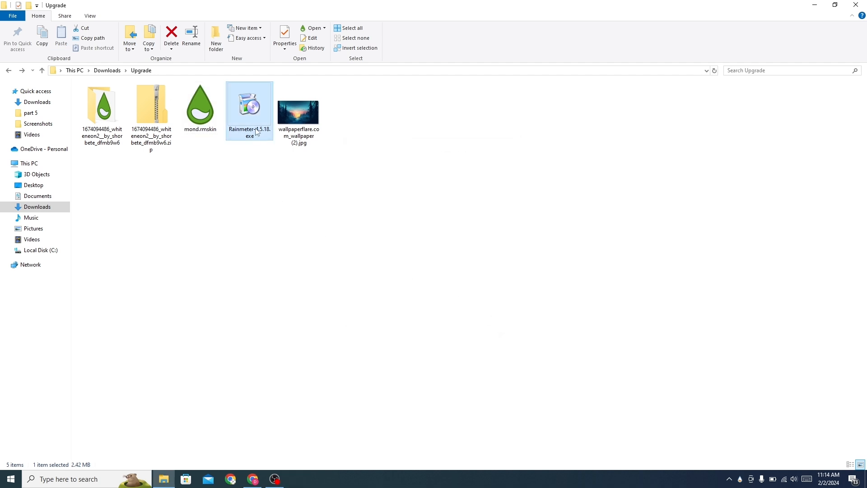
Step: Run the Rainmeter installer as a Standard installation with launch on startup enabled
double_click(249, 105)
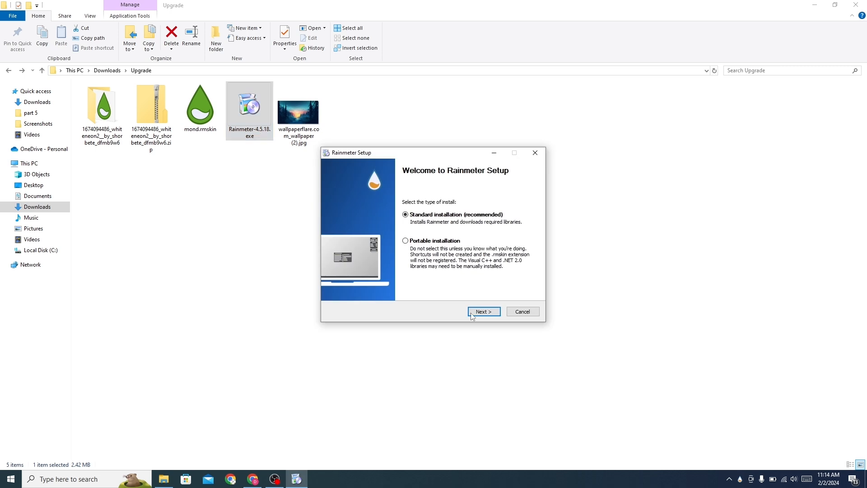
click(483, 312)
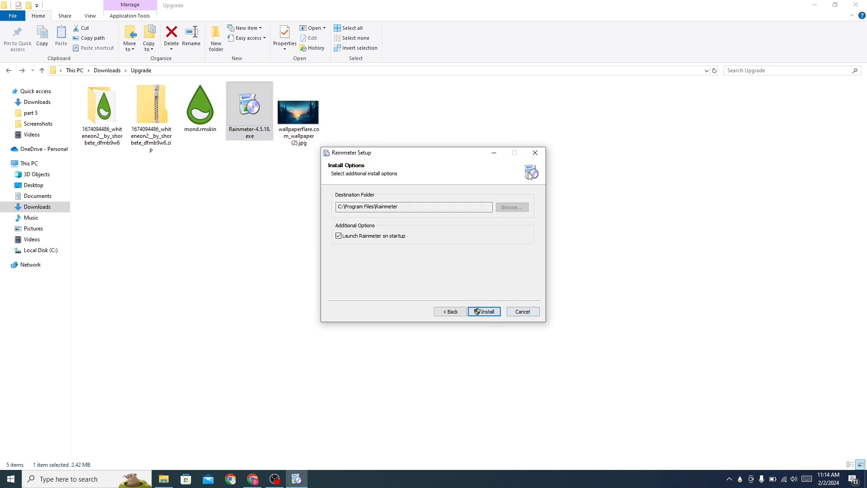
click(484, 312)
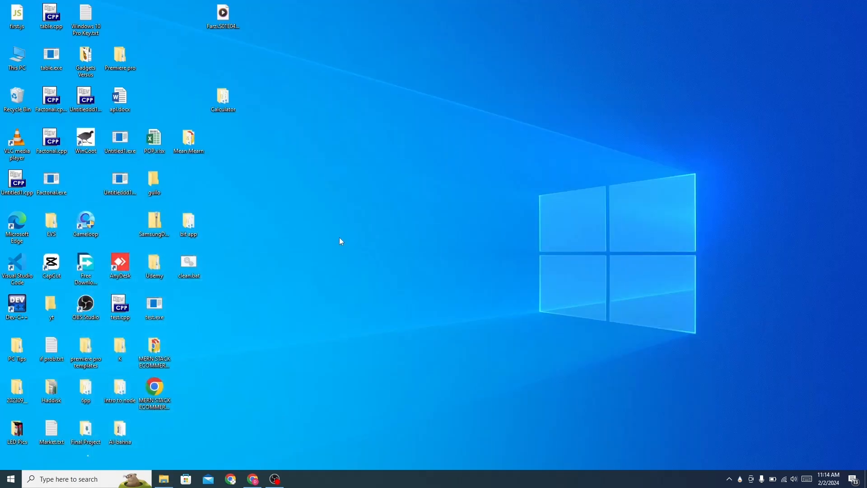
Step: Turn off Show desktop icons from the desktop's View menu
right_click(340, 240)
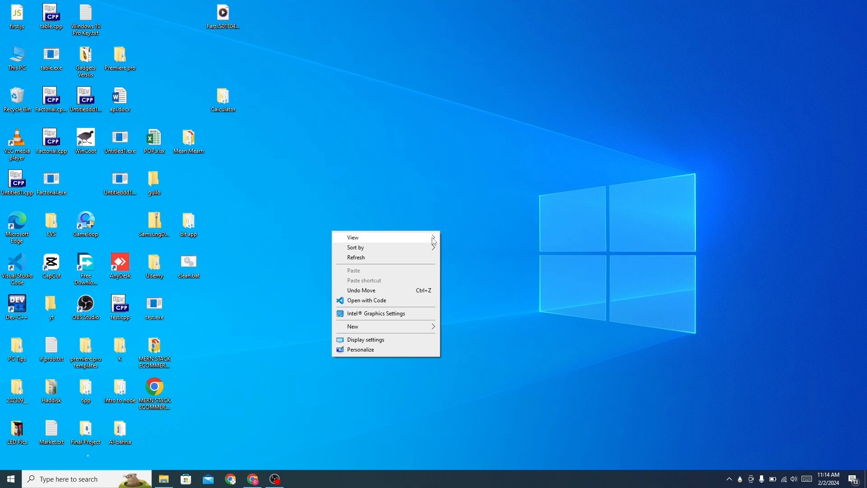
click(353, 236)
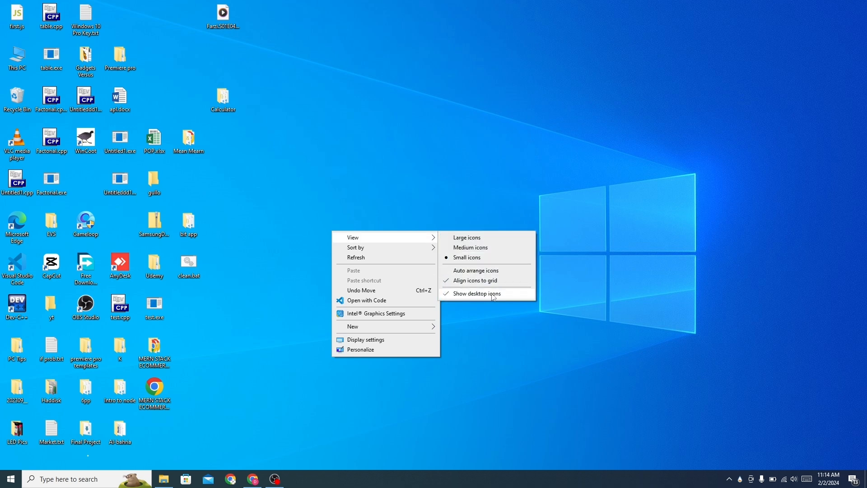
click(476, 293)
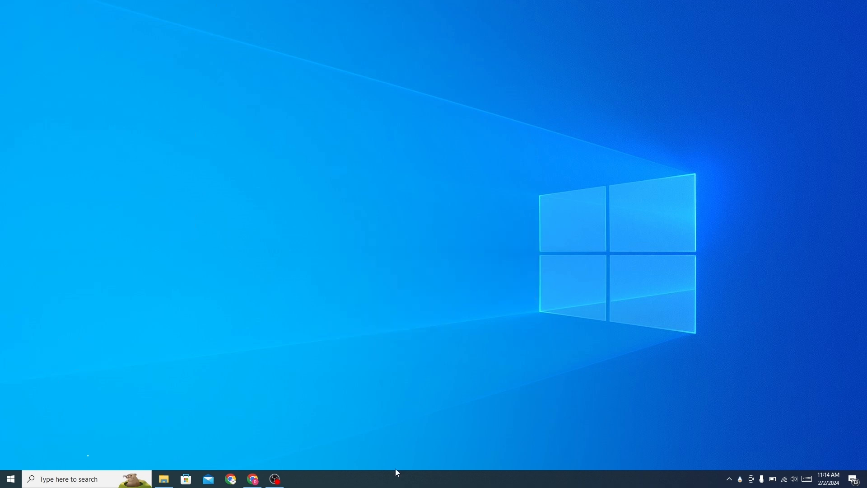
Step: Enable Automatically hide the taskbar in desktop mode in Taskbar settings
right_click(394, 477)
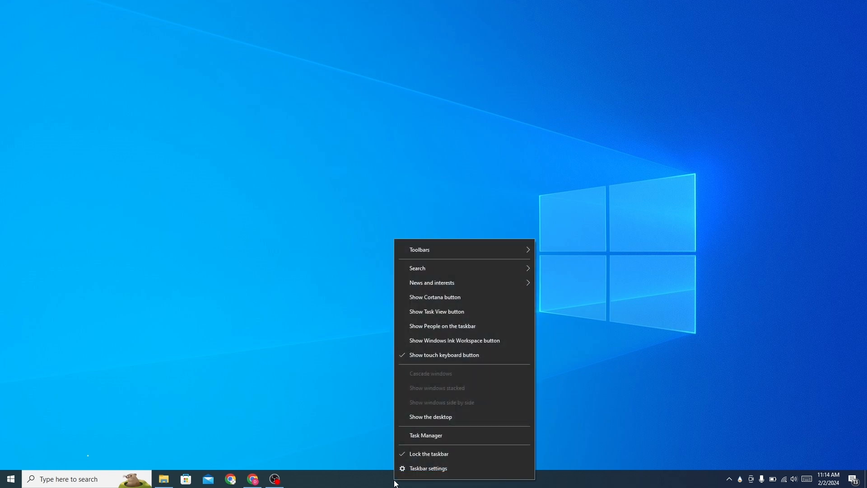
mouse_move(428, 468)
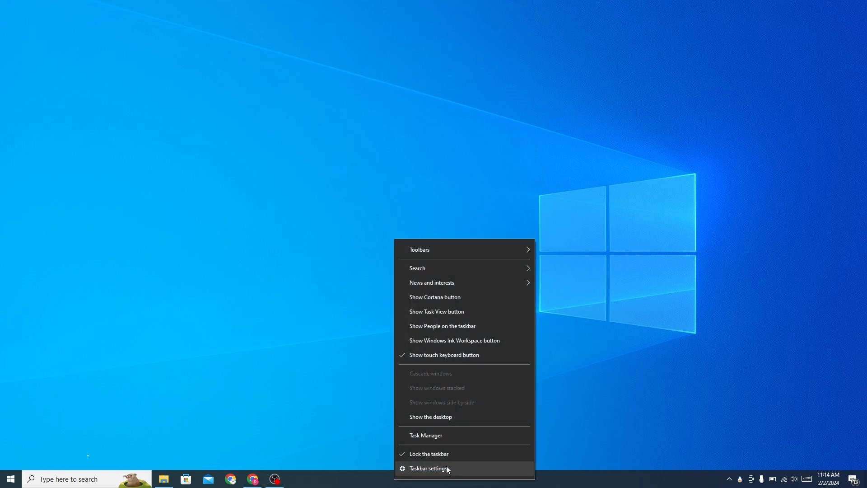
click(430, 468)
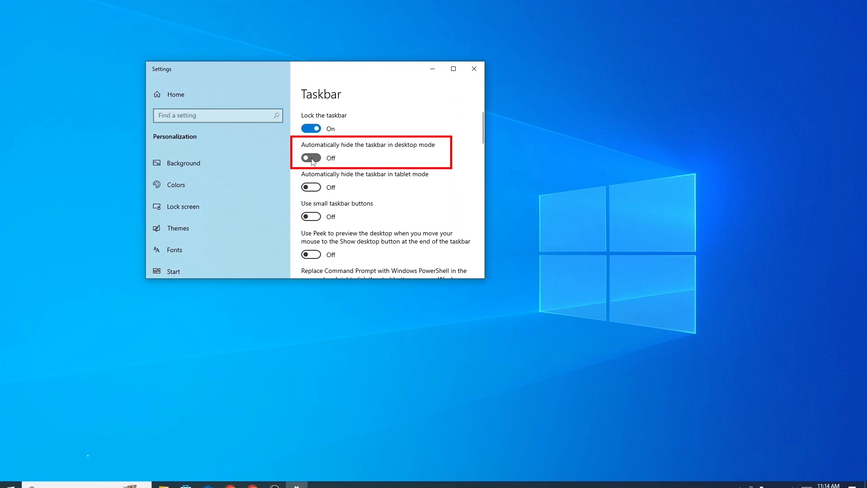
click(473, 69)
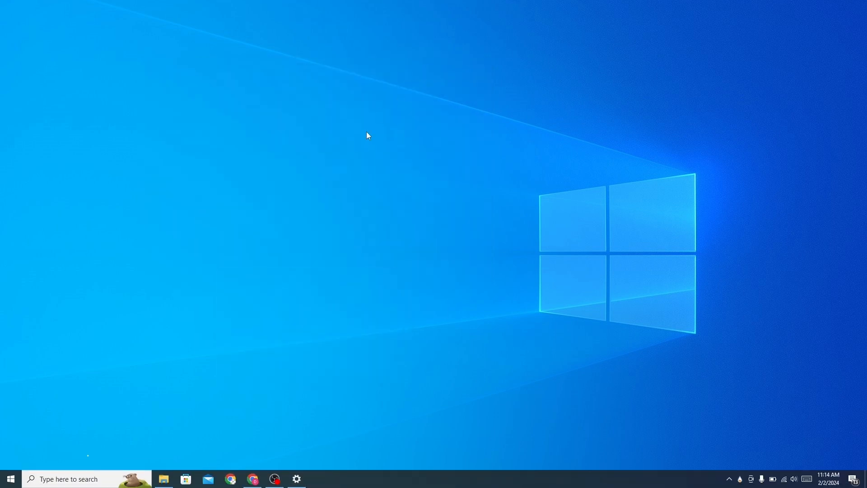
mouse_move(344, 178)
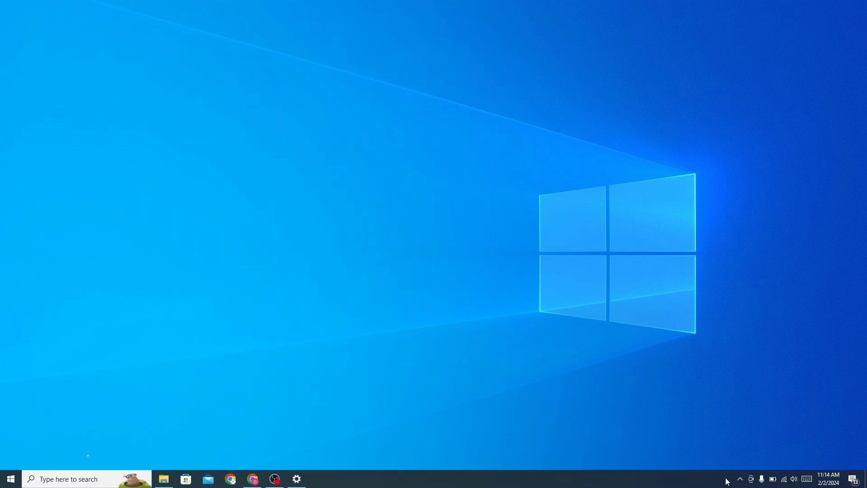
click(740, 479)
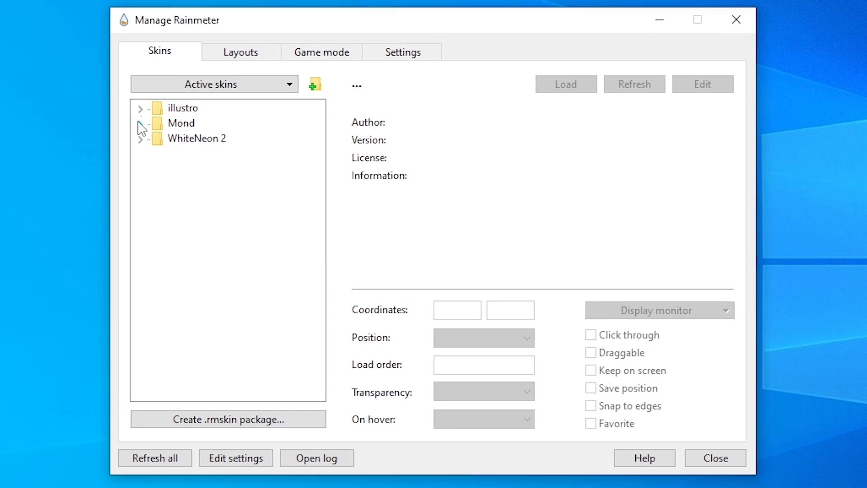
Step: Load Mond's Clock.ini so the day, date and time show on the desktop
click(141, 122)
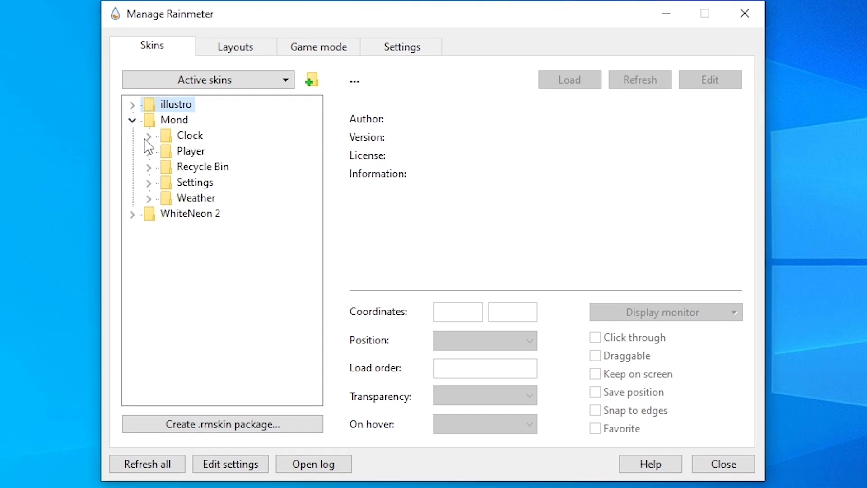
click(148, 136)
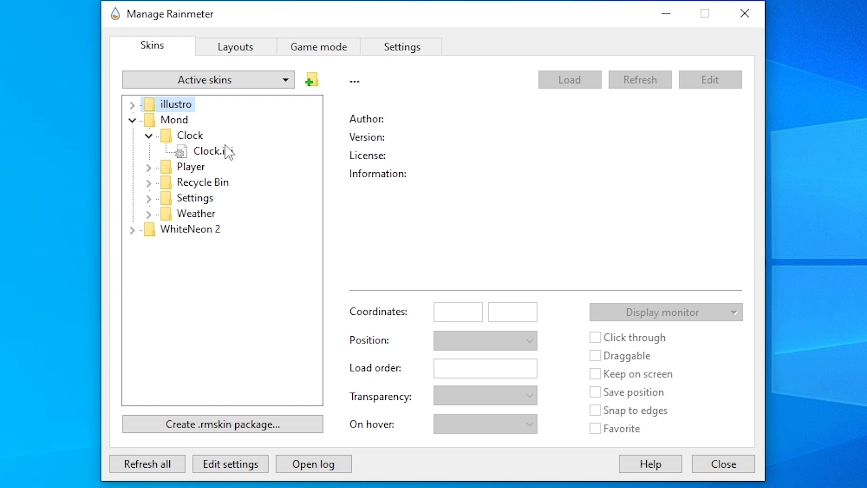
click(210, 151)
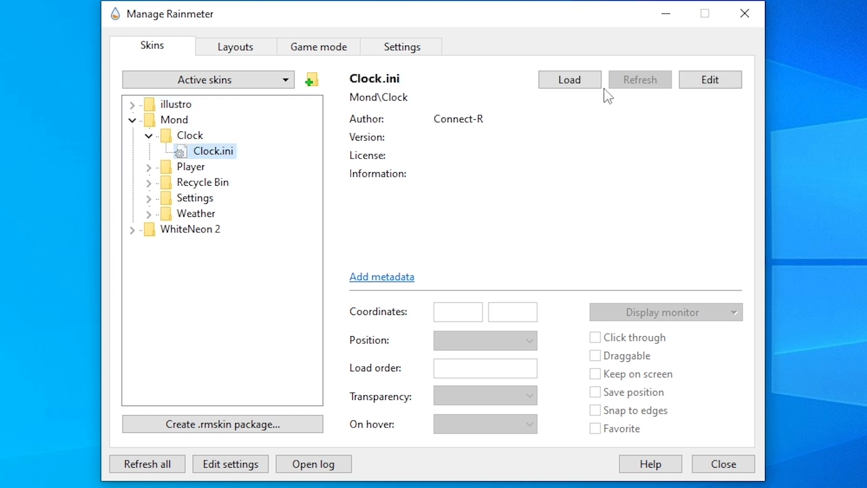
click(570, 79)
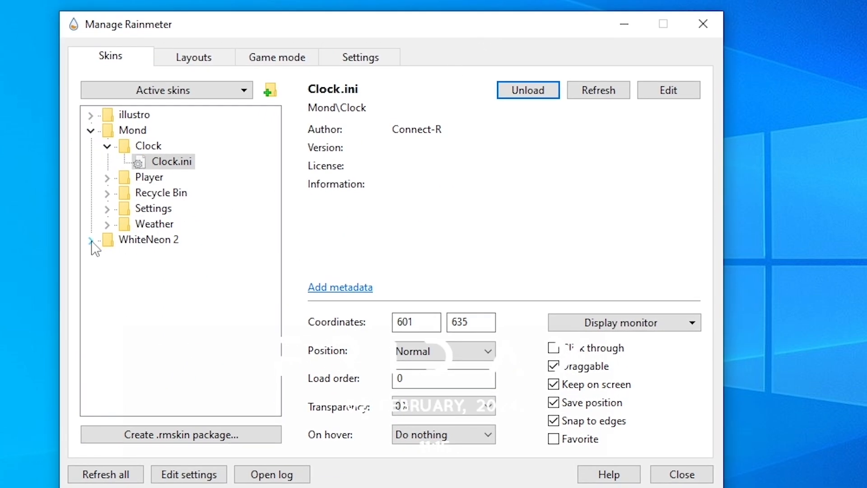
Step: Select WhiteNeon 2's Dock.ini in Manage Rainmeter for loading the app-icon dock
click(92, 240)
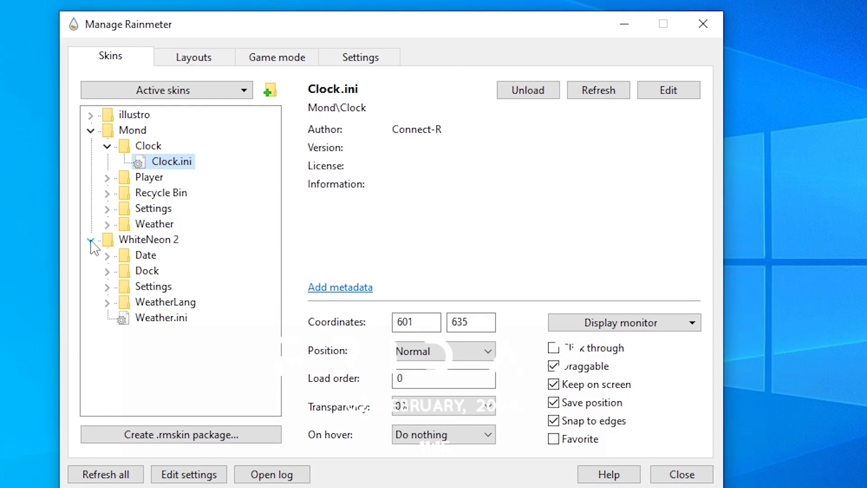
click(107, 270)
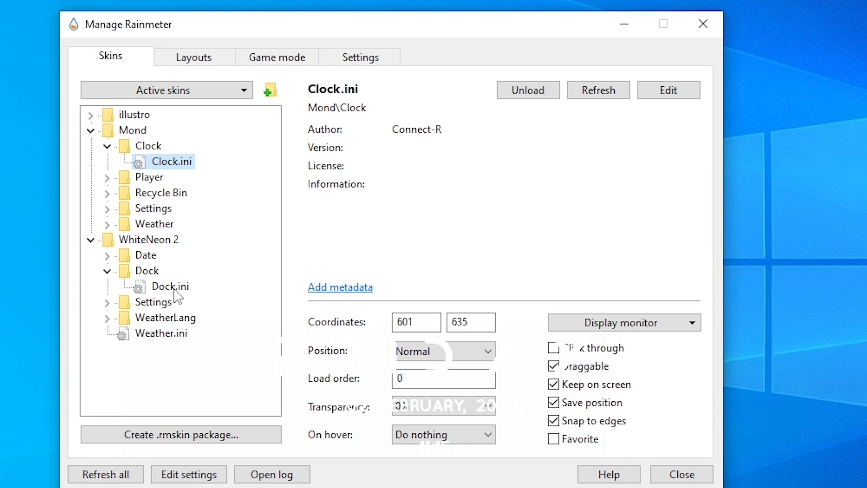
click(174, 286)
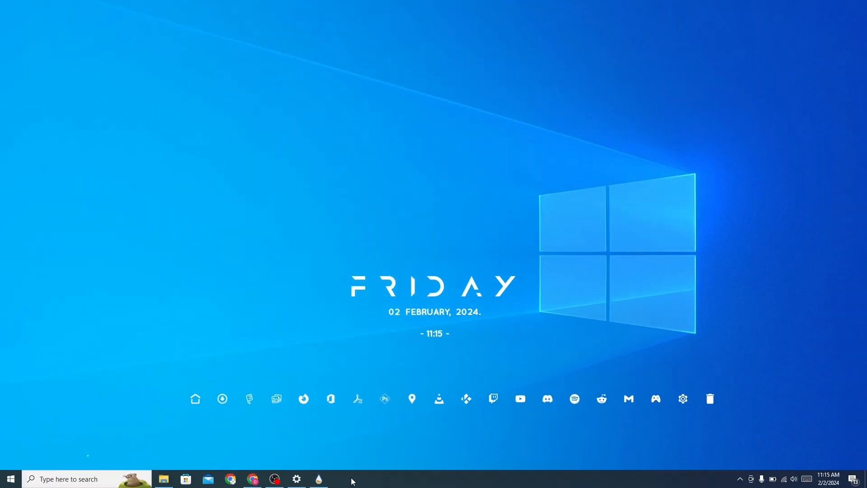
Step: In the Upgrade folder, bring up the wallpaper .jpg's options to set it as desktop background
click(163, 479)
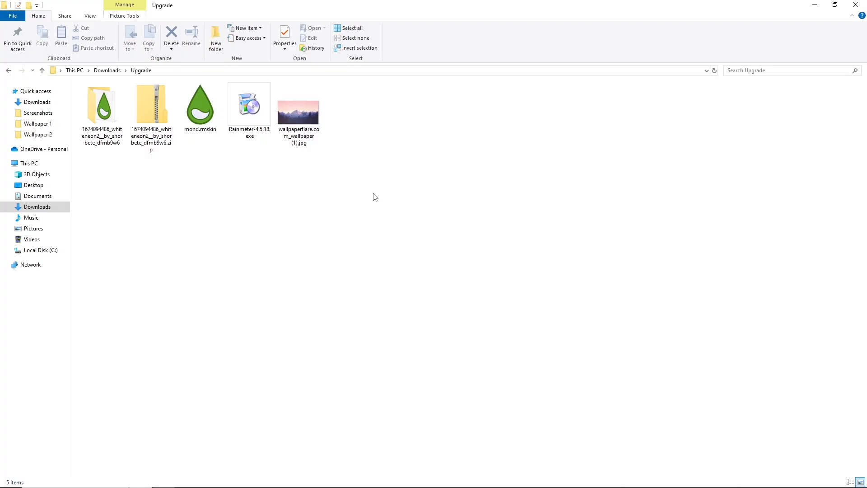
click(299, 110)
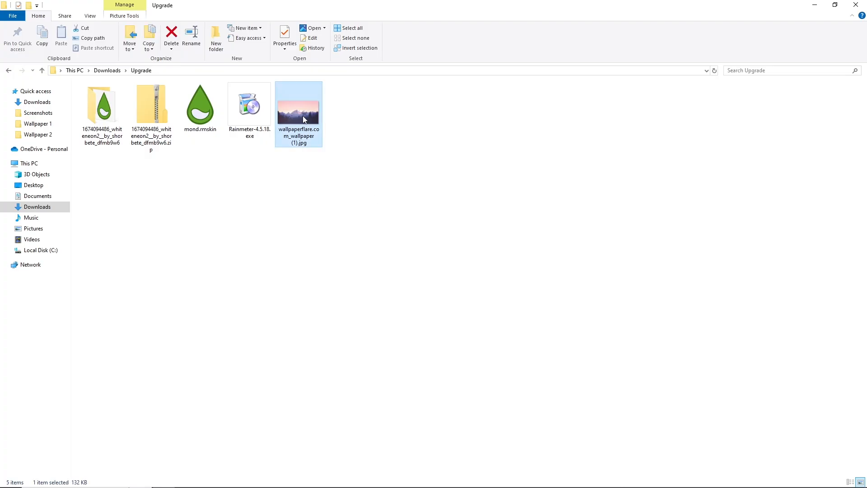
right_click(299, 111)
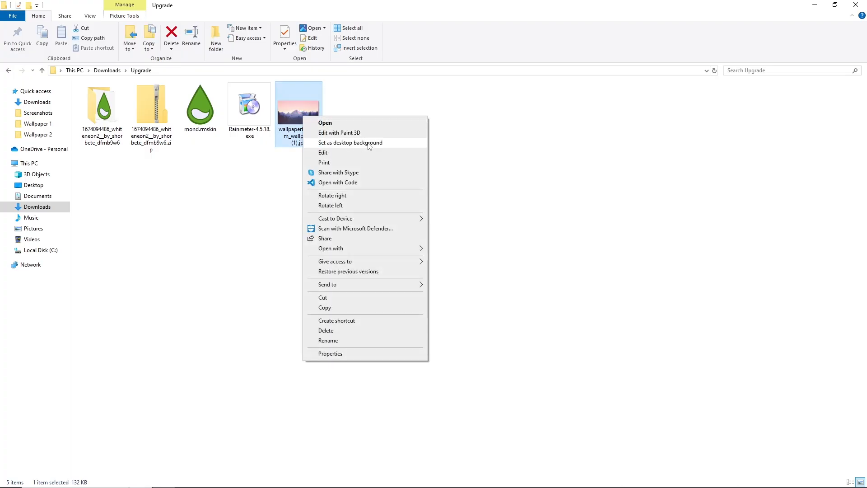